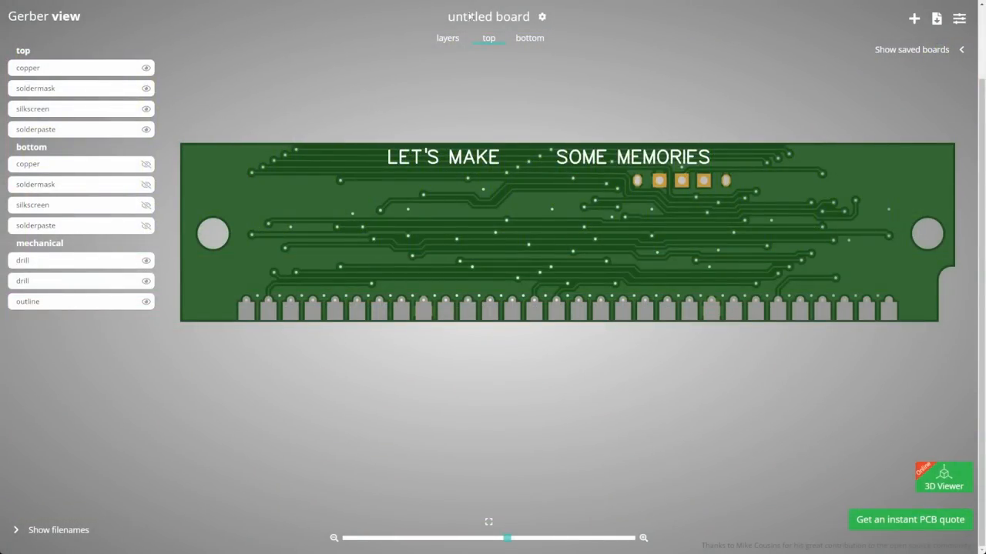
# Switch the 4MB SIMM board preview to show its bottom-side layers
pyautogui.click(530, 37)
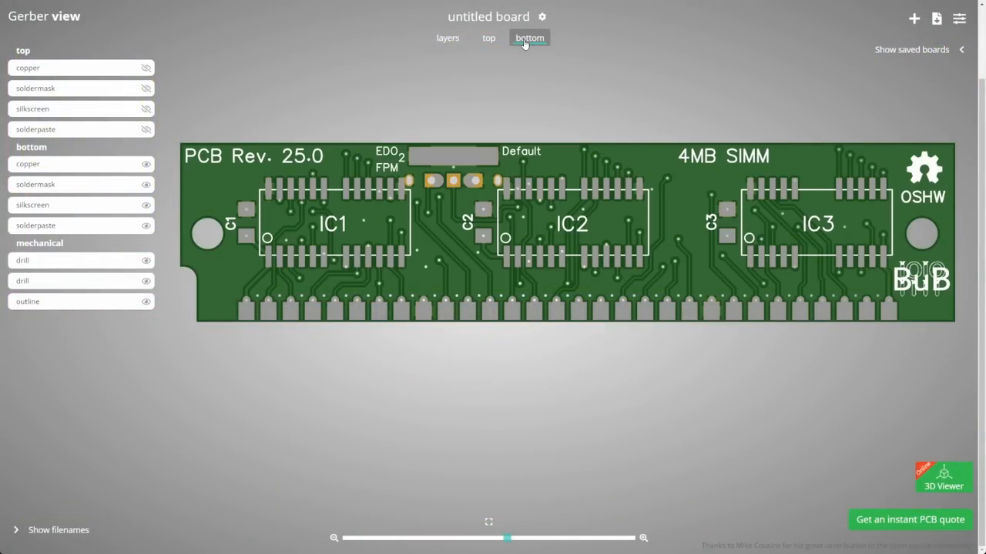
pyautogui.click(529, 37)
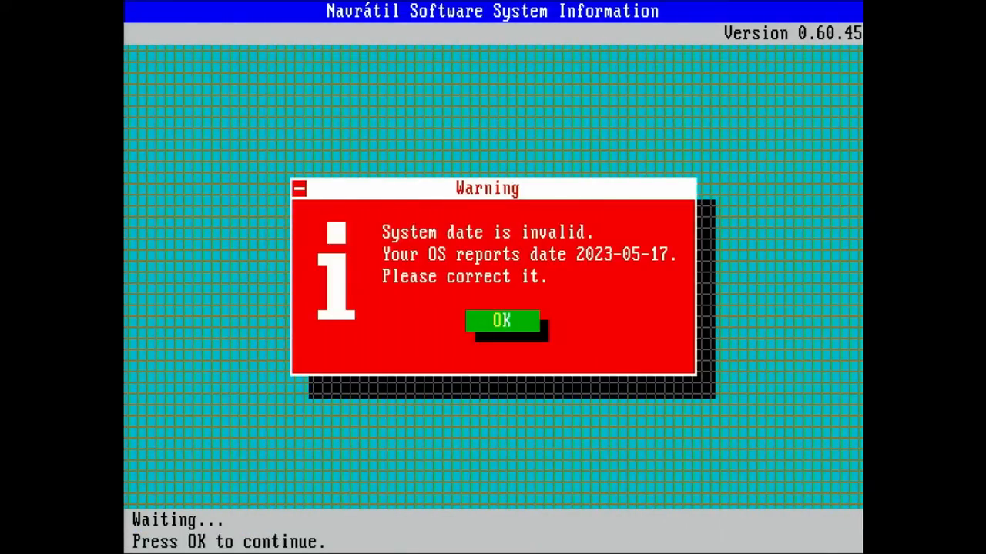
# Acknowledge the invalid system date warning to proceed into NSSI's system information
pyautogui.click(502, 322)
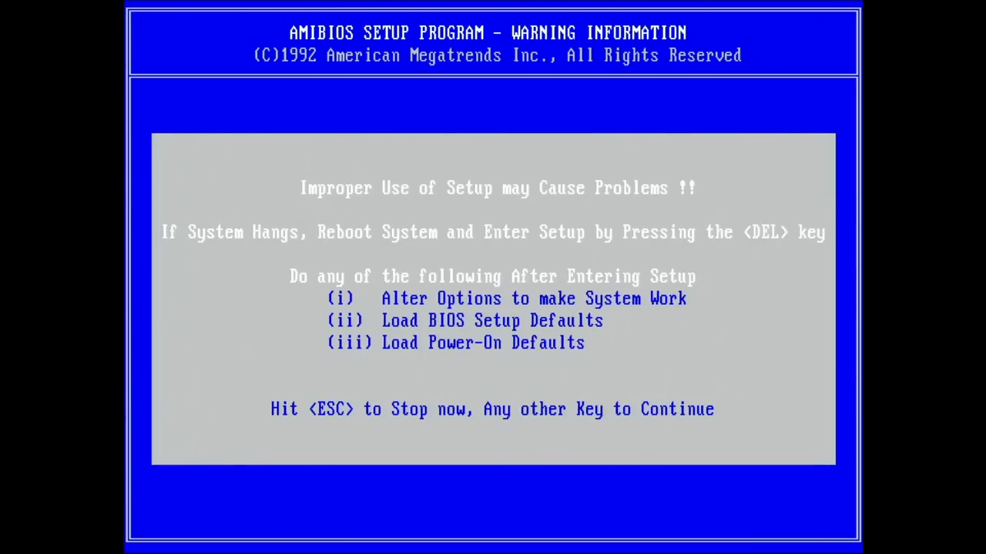
# Continue past the AMIBIOS warning into Standard CMOS Setup showing 640 KB base and 31744 KB extended
pyautogui.press('enter')
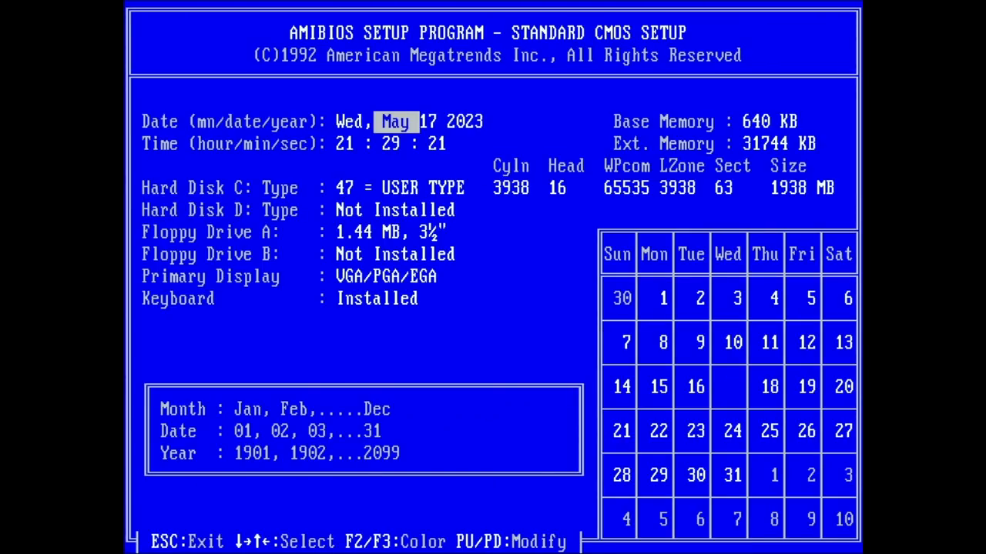